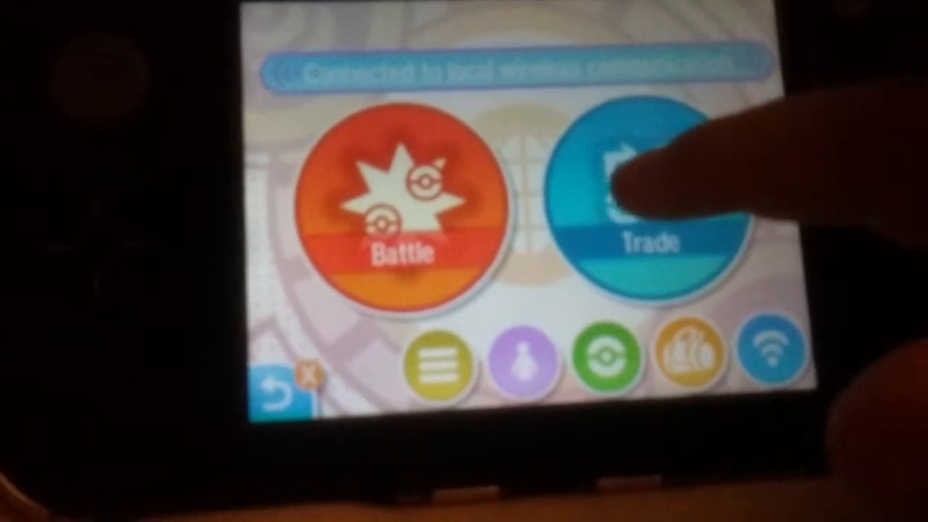
Step: Choose Wonder Trade from the Trade menu to bring up the internet connection prompt
click(656, 195)
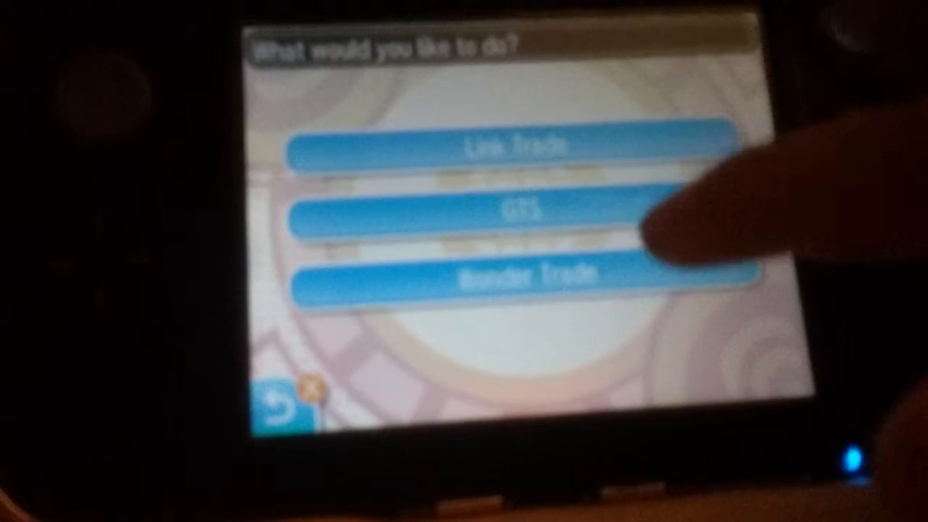
click(518, 208)
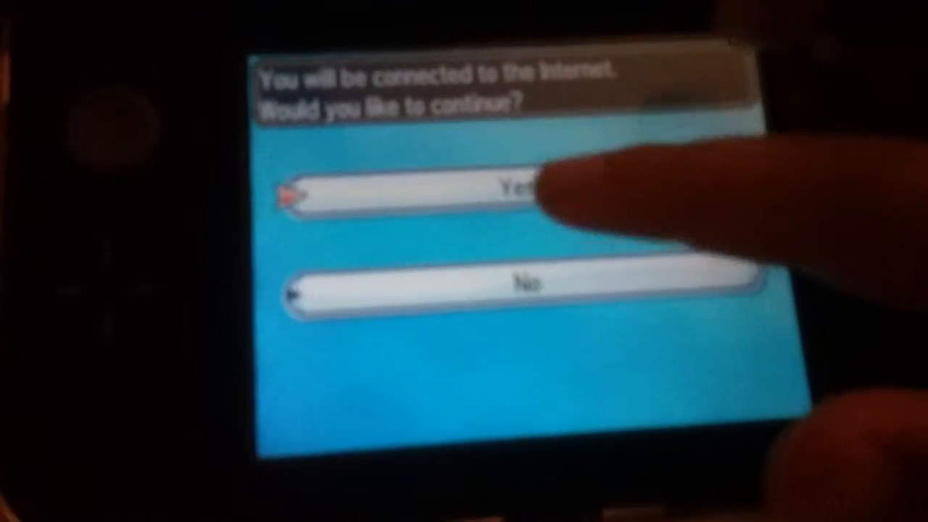